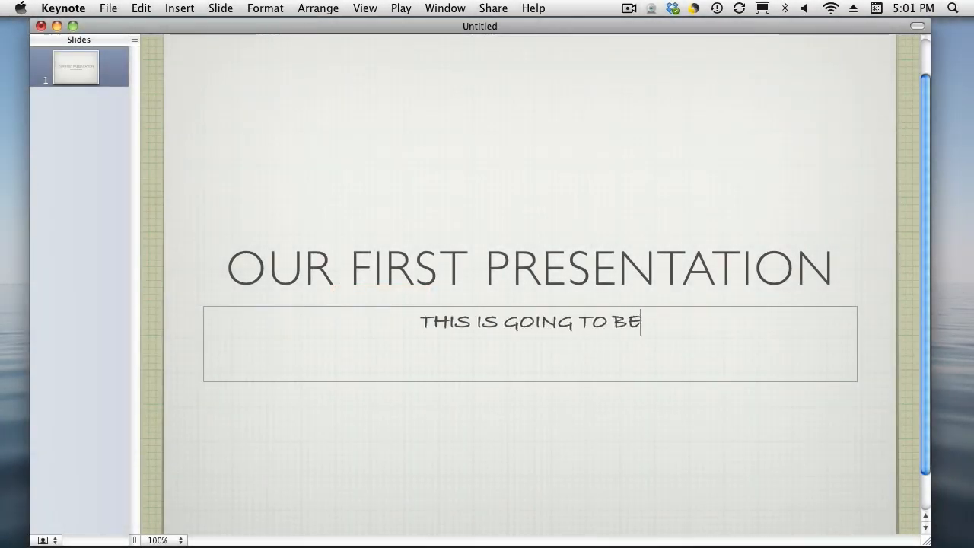
# Complete the subtitle so it reads THIS IS GOING TO BE EXCITING! under OUR FIRST PRESENTATION.
pyautogui.write('EXCITING!')
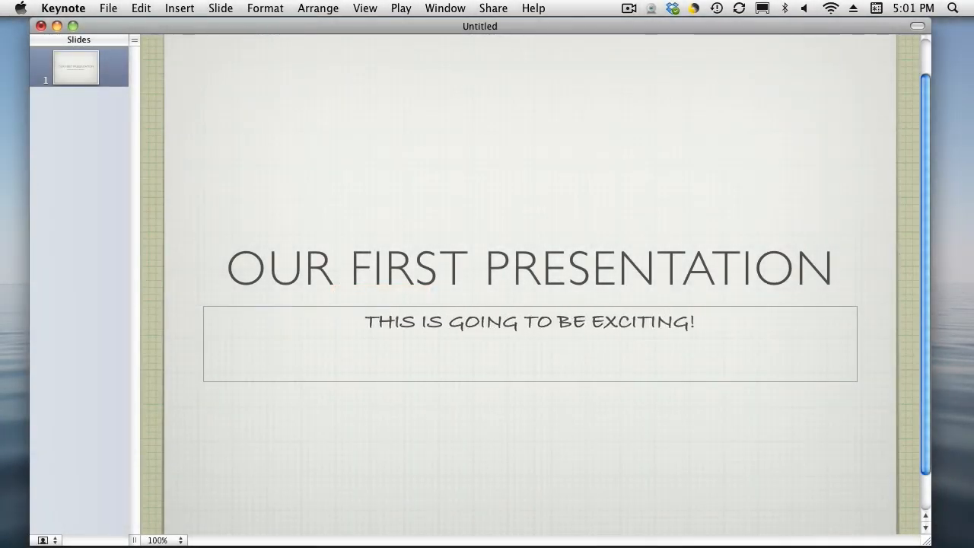
pyautogui.moveTo(385, 222)
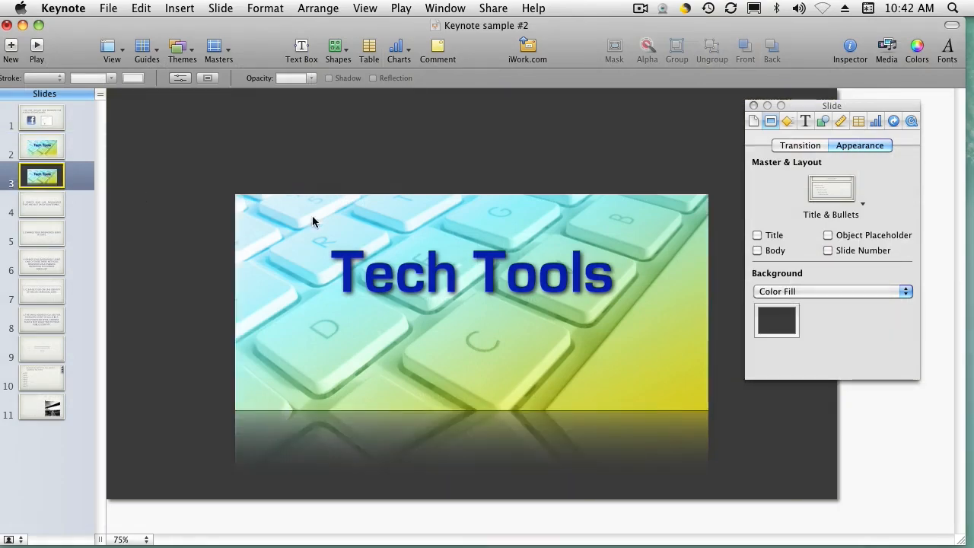
# Adjust the sunset video's poster frame on the sample slide before reaching the Plug slide.
pyautogui.moveTo(312, 221); pyautogui.dragTo(457, 241)
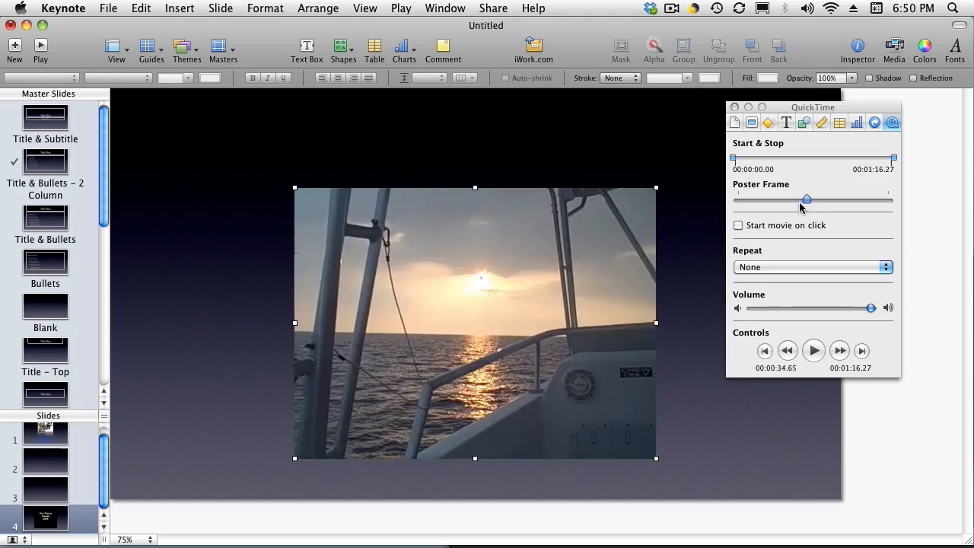
pyautogui.moveTo(807, 200); pyautogui.dragTo(777, 200)
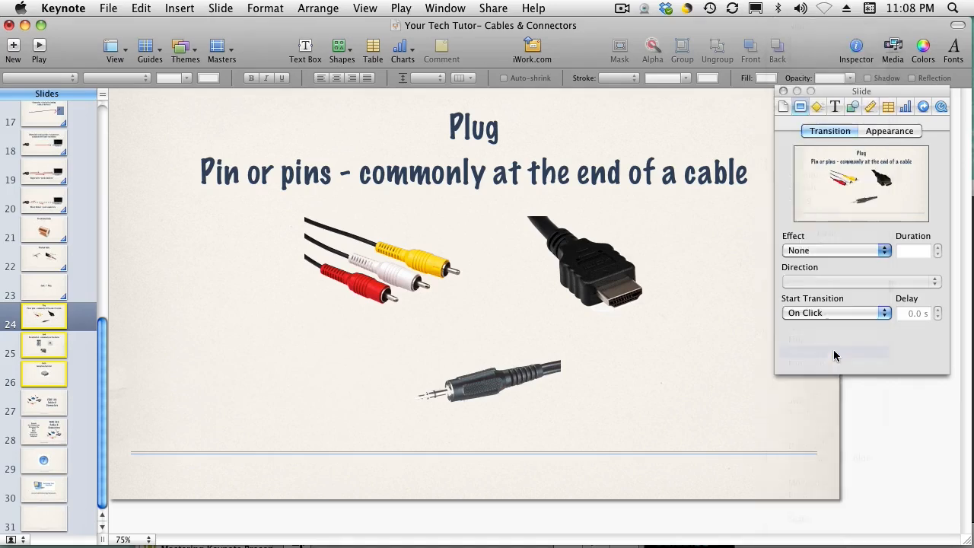
pyautogui.click(837, 250)
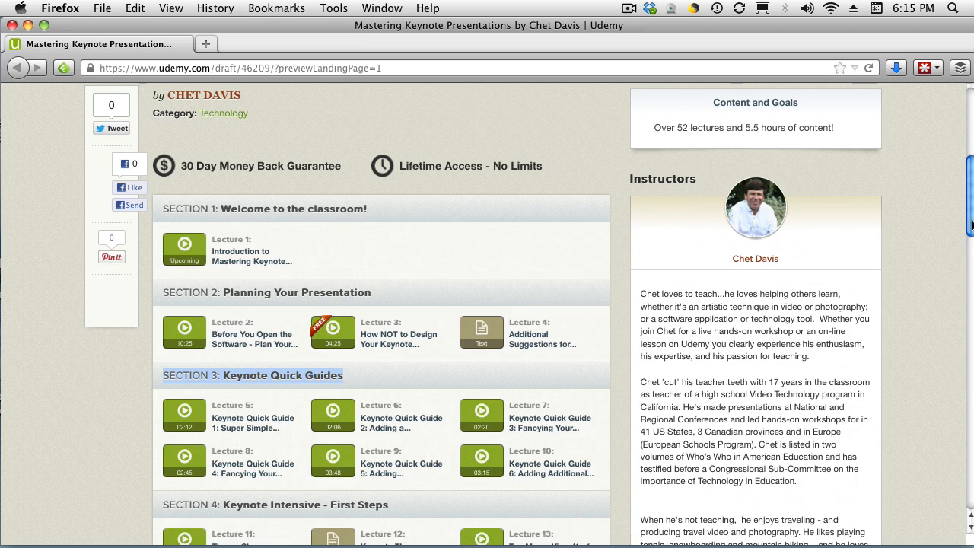
# Scroll the Mastering Keynote Presentations course page down to the Text & Titles section.
pyautogui.scroll(-3)
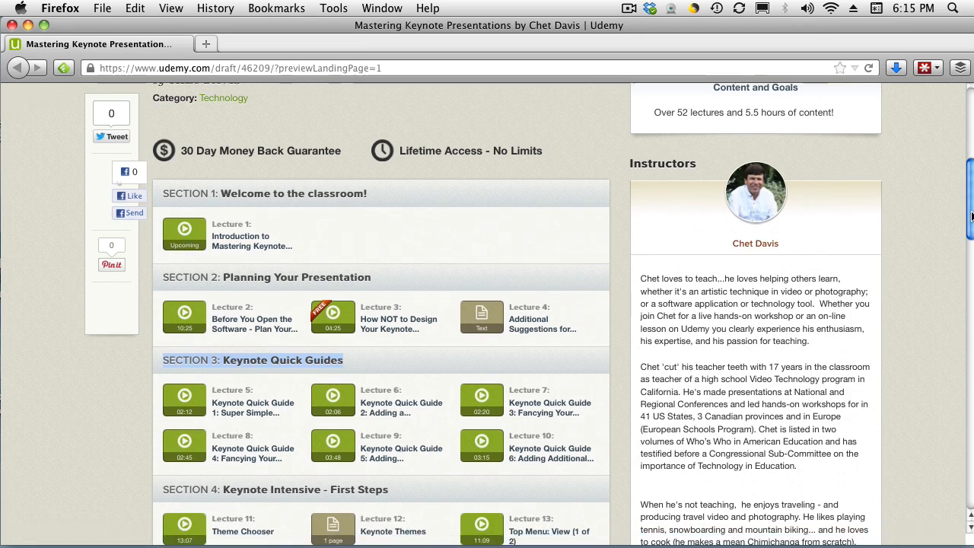
pyautogui.scroll(-3)
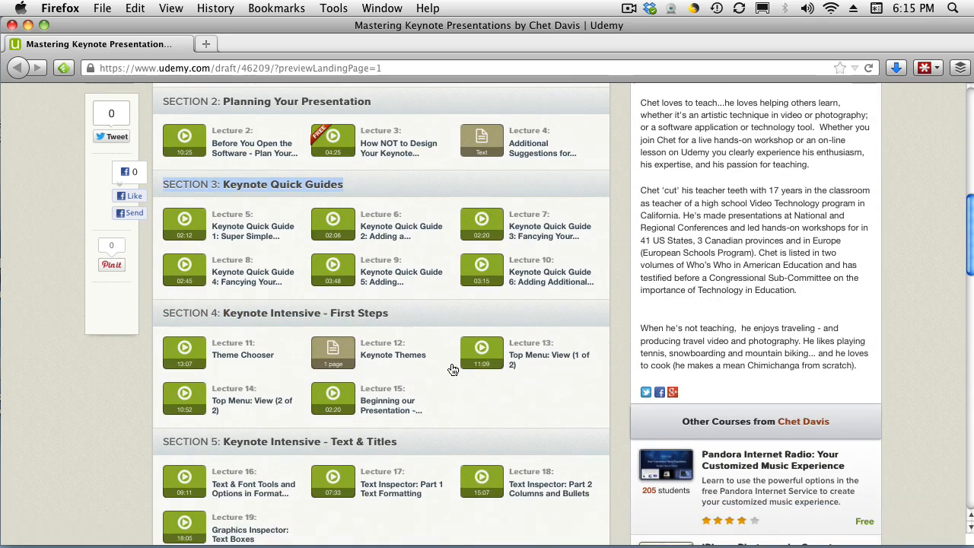
pyautogui.moveTo(283, 314)
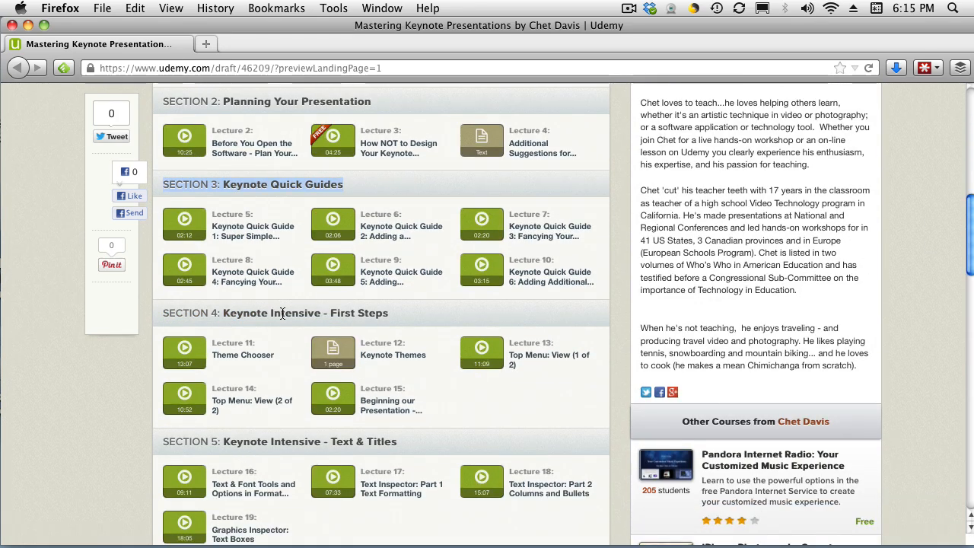